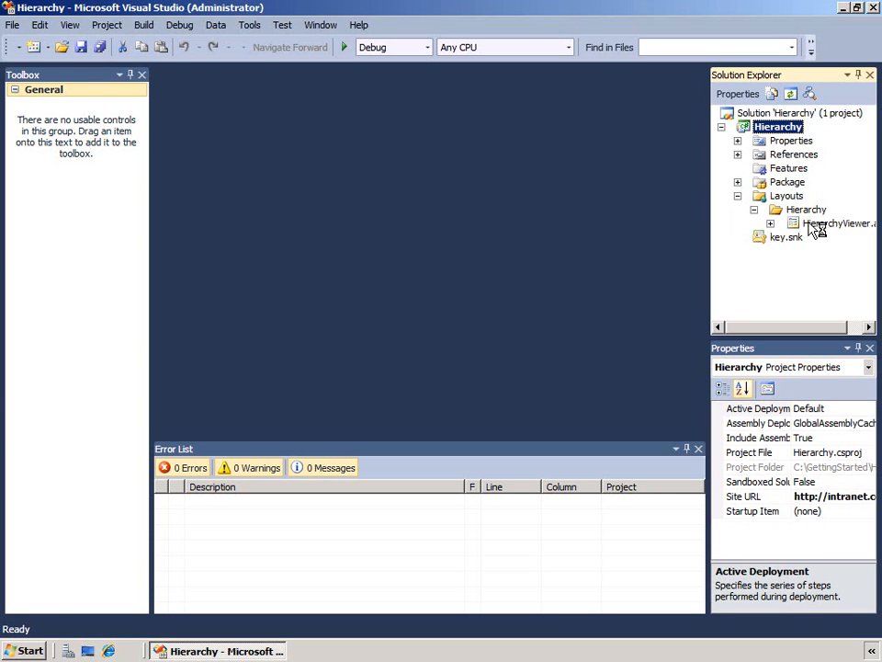
Open HierarchyViewer.aspx and switch to its code-behind to add the farmContents Page_Load code.
double_click(838, 223)
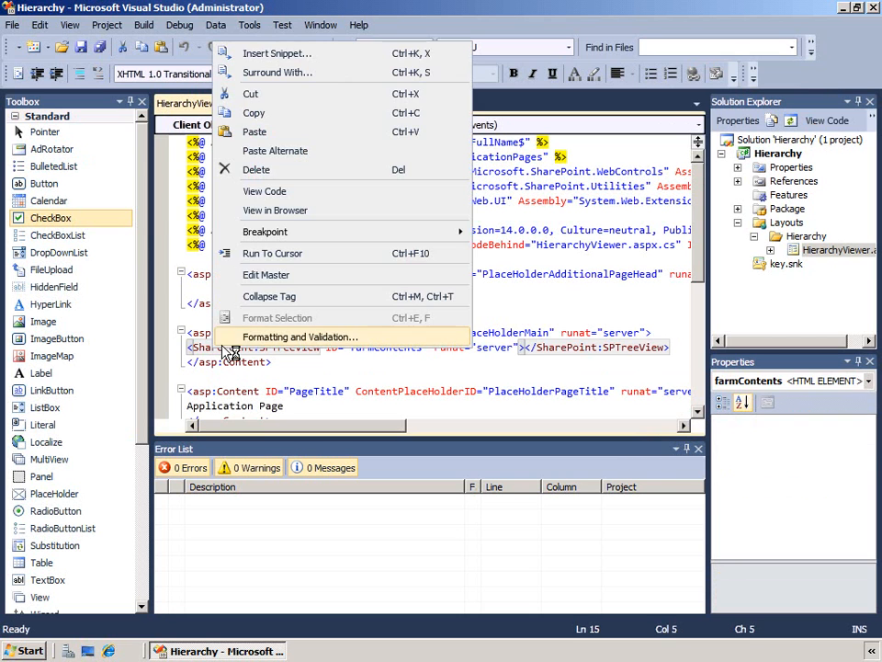
left_click(265, 191)
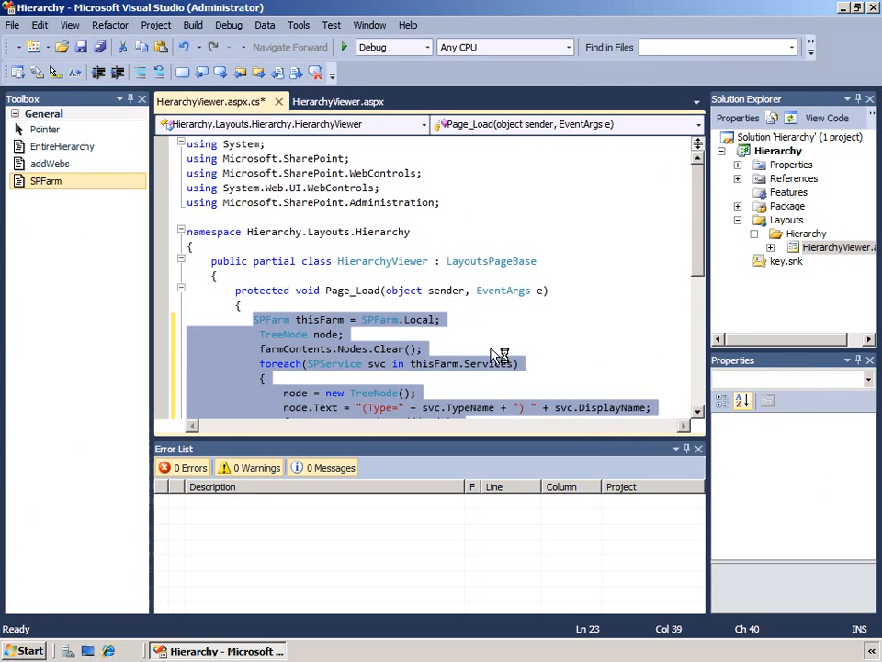
left_click(503, 313)
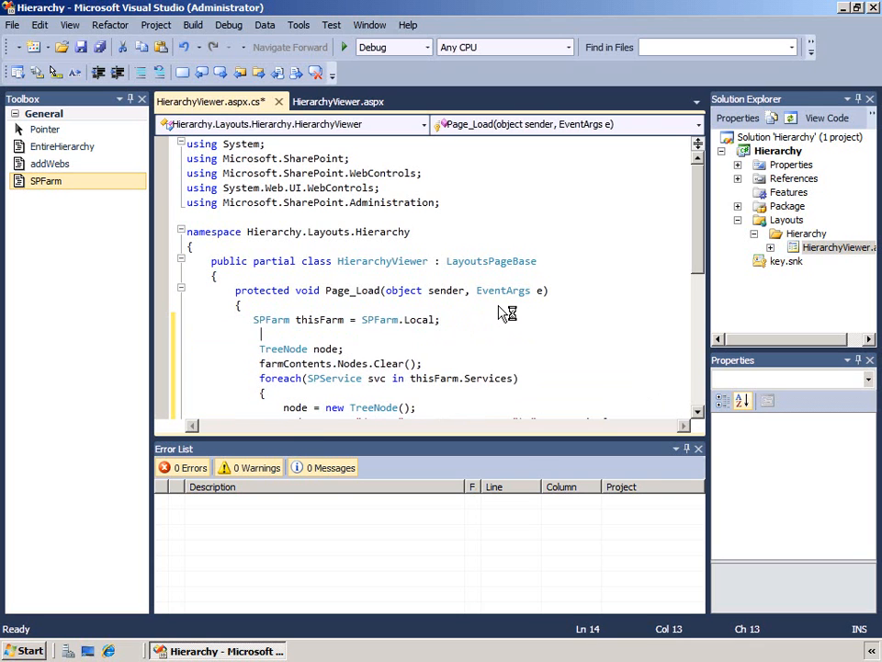
type("thisFarm.")
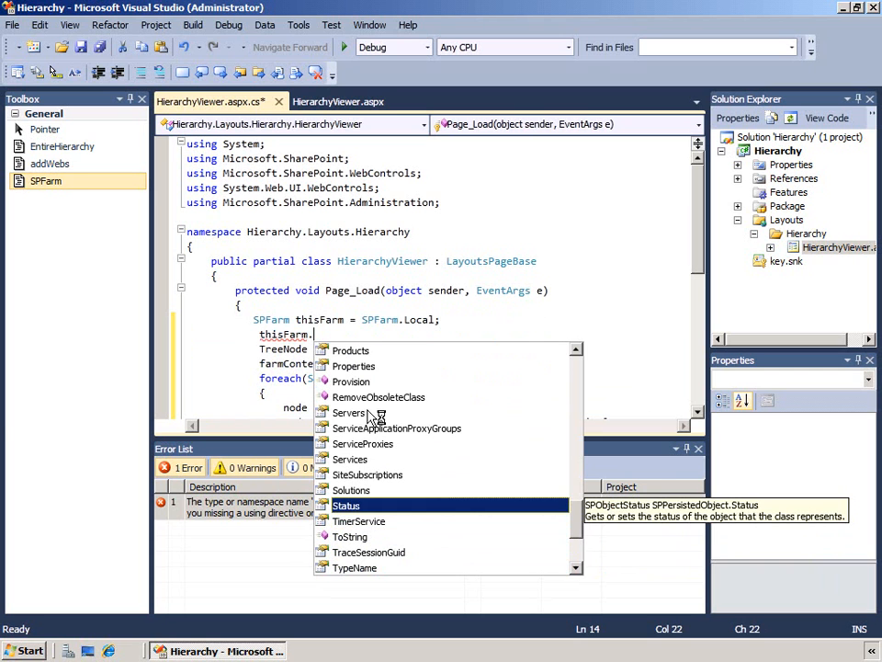
mouse_move(348, 412)
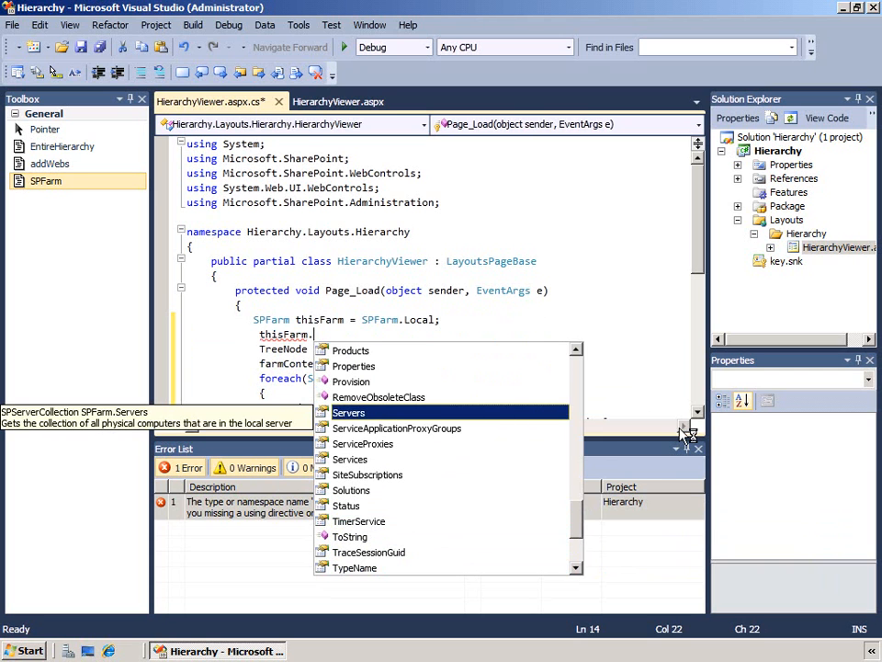
mouse_move(349, 458)
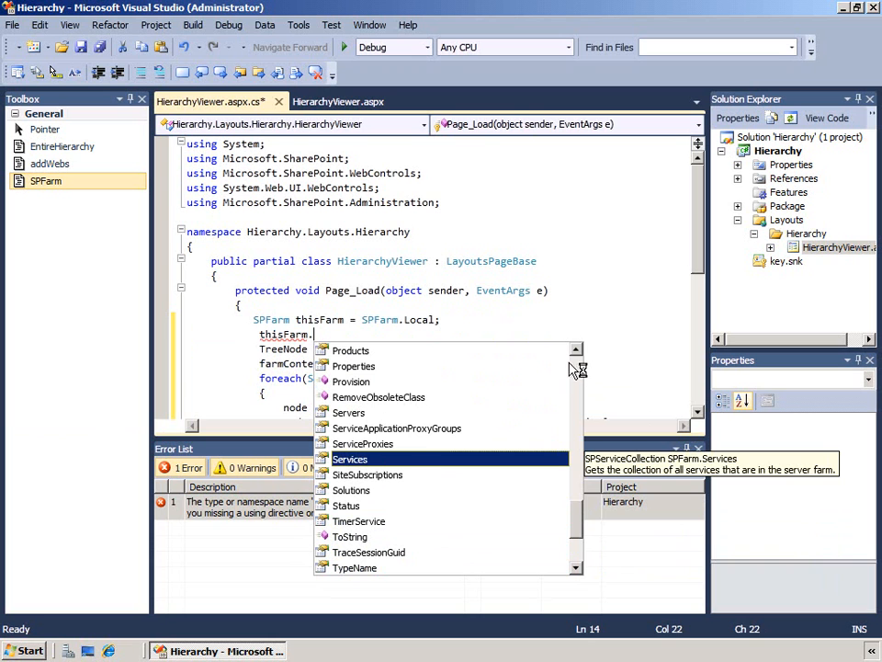
scroll("up", 3)
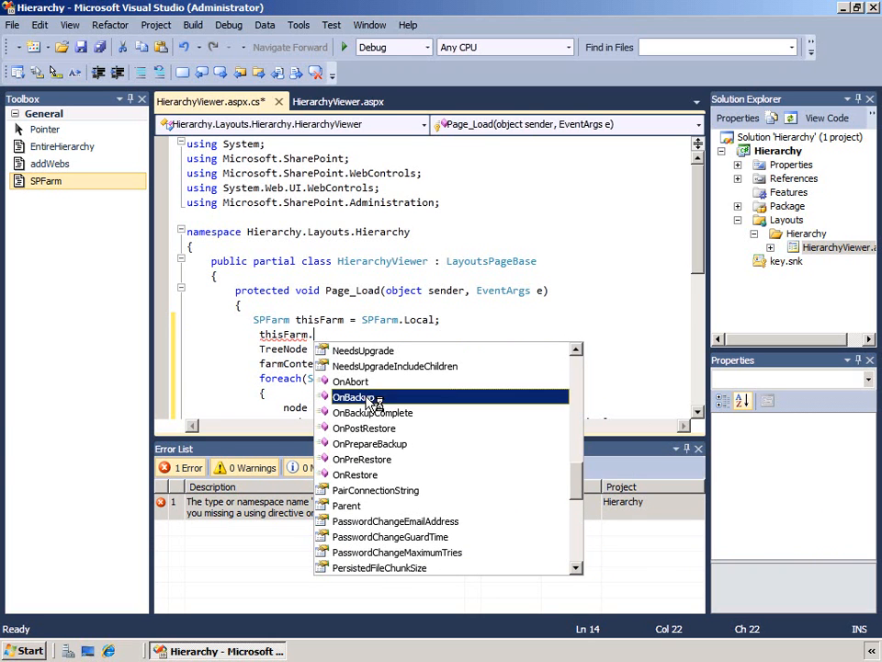
mouse_move(365, 427)
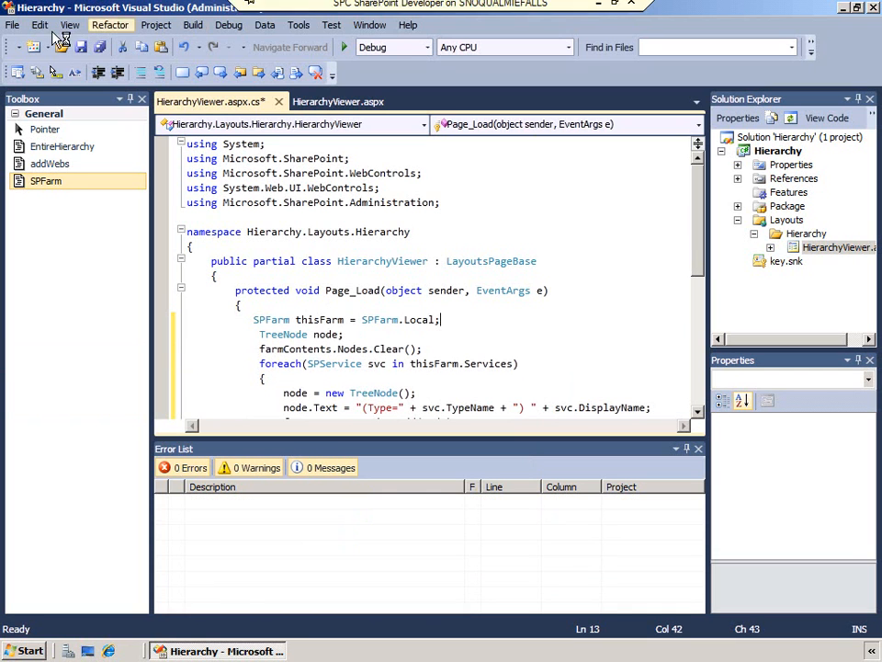
Save the HierarchyViewer code-behind with Ctrl+S and scroll down to review the loop.
key("ctrl+s")
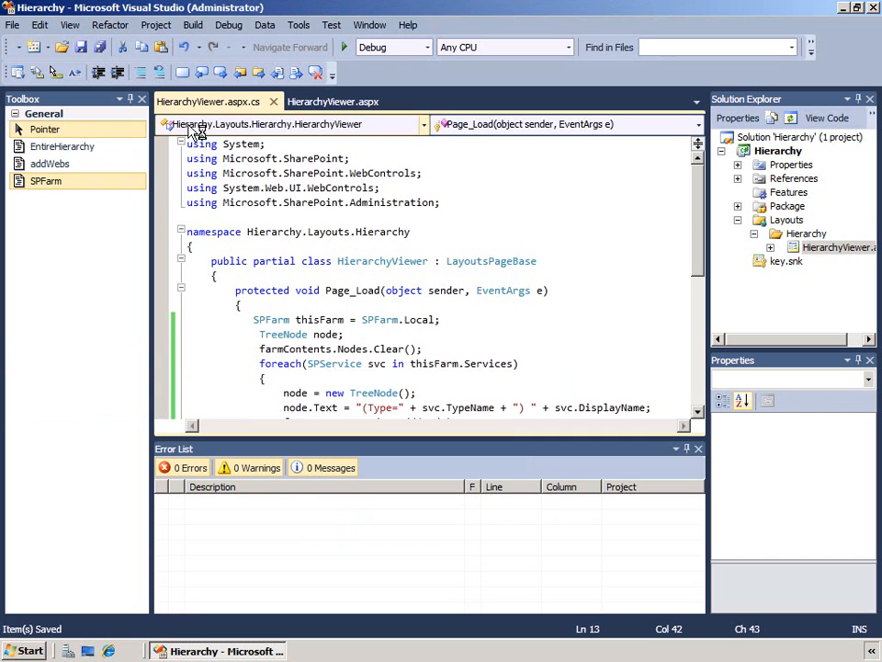
scroll("down", 3)
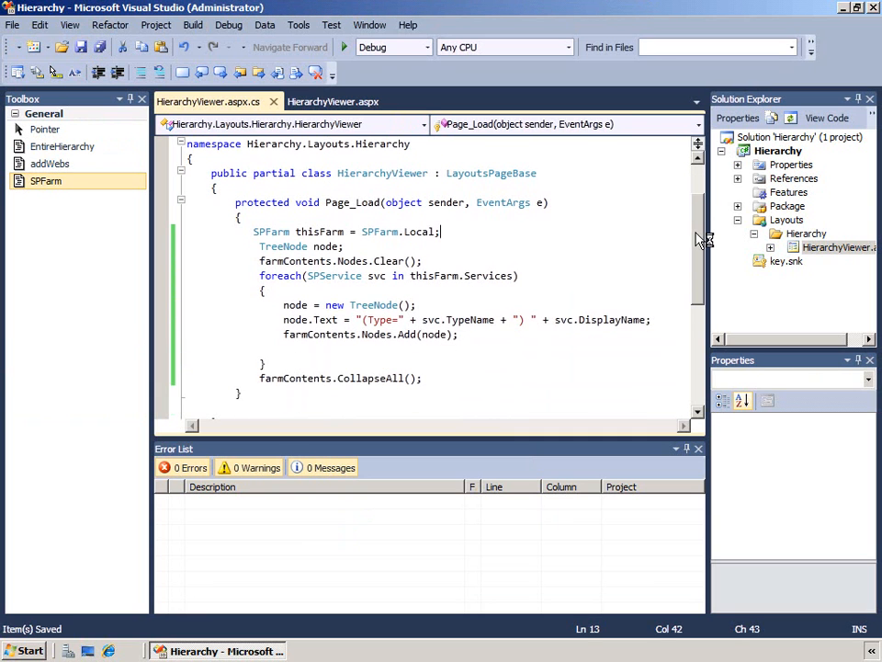
mouse_move(354, 292)
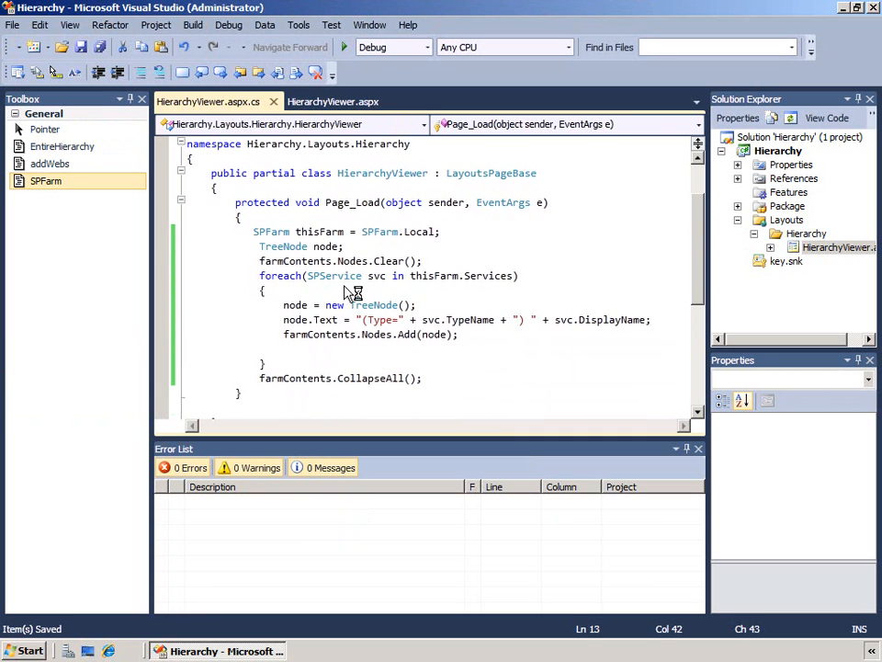
mouse_move(490, 275)
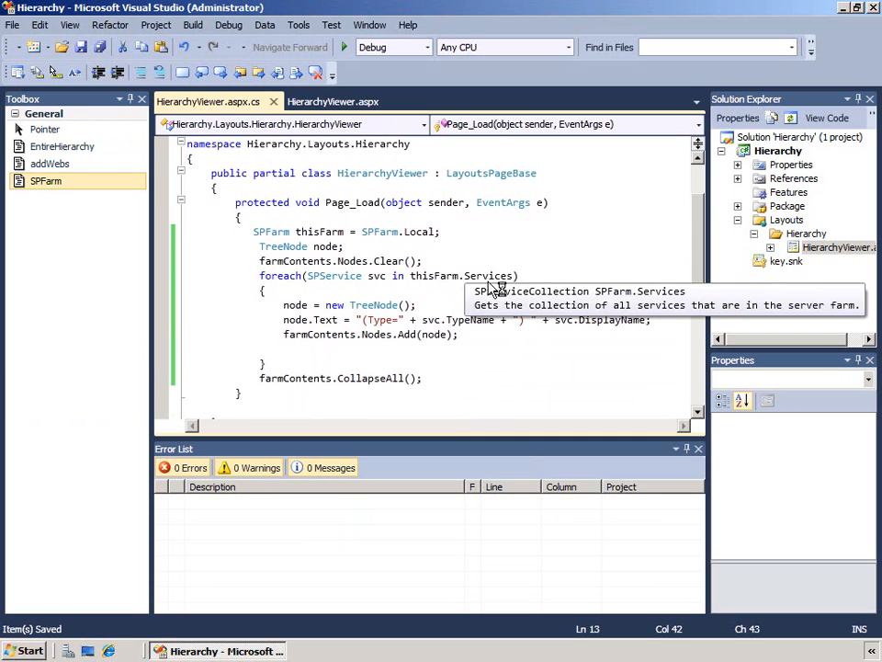
mouse_move(358, 276)
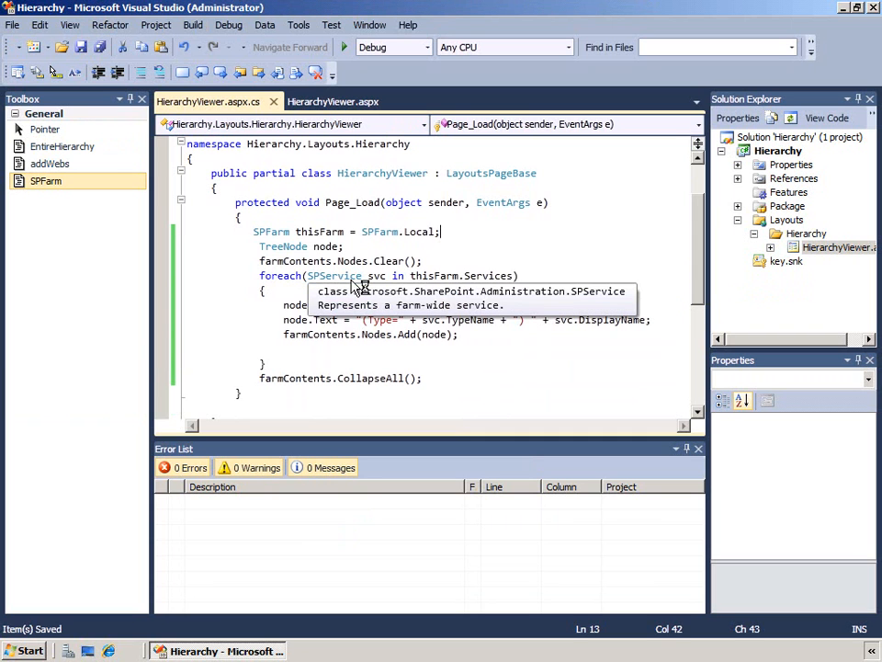
mouse_move(209, 328)
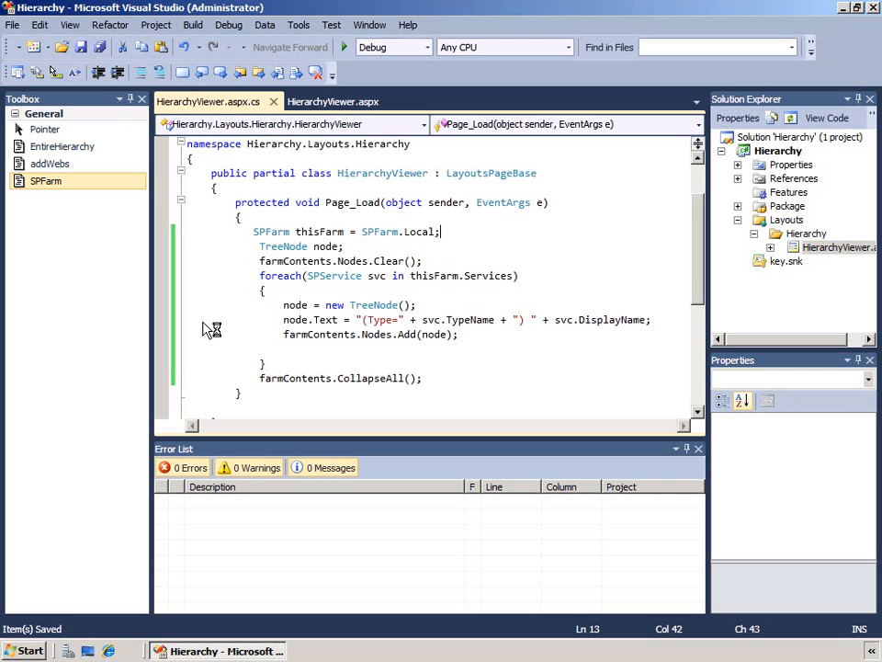
mouse_move(413, 334)
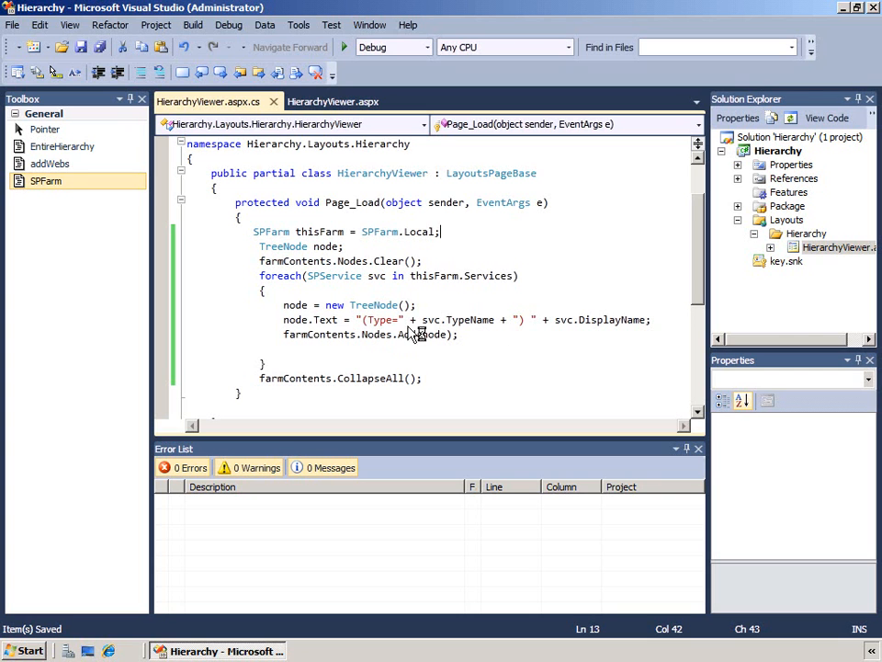
mouse_move(625, 329)
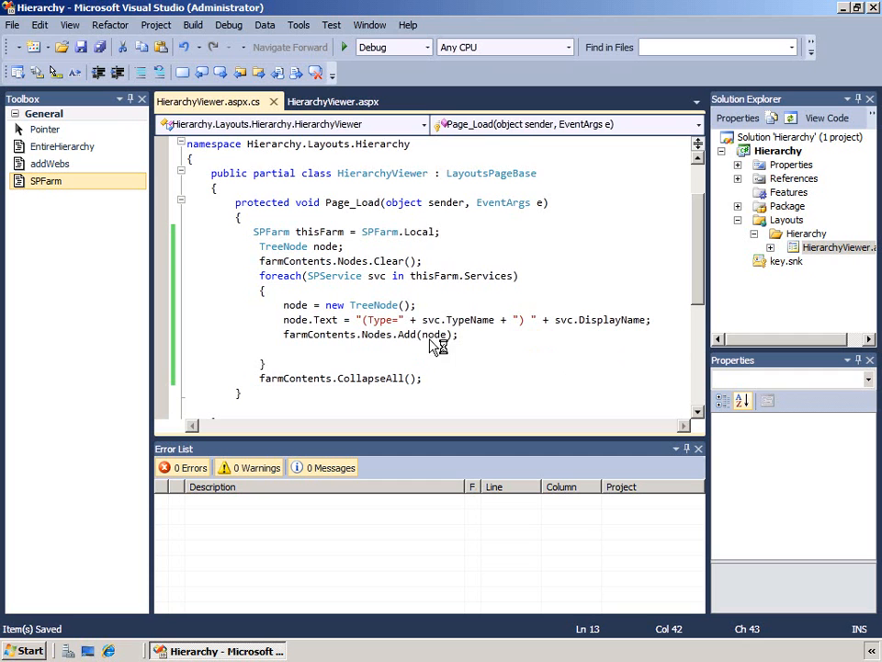
mouse_move(282, 359)
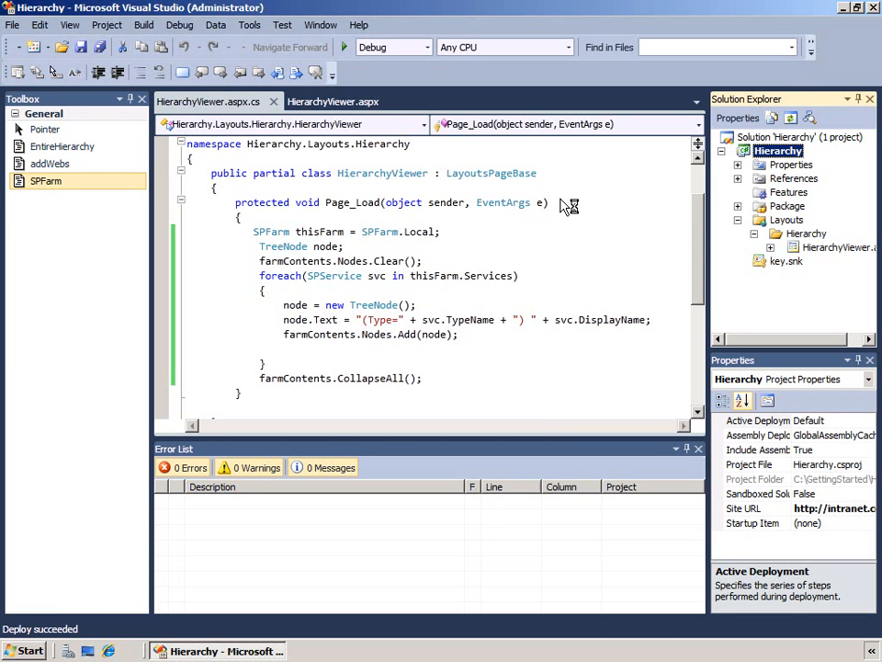
left_click(109, 651)
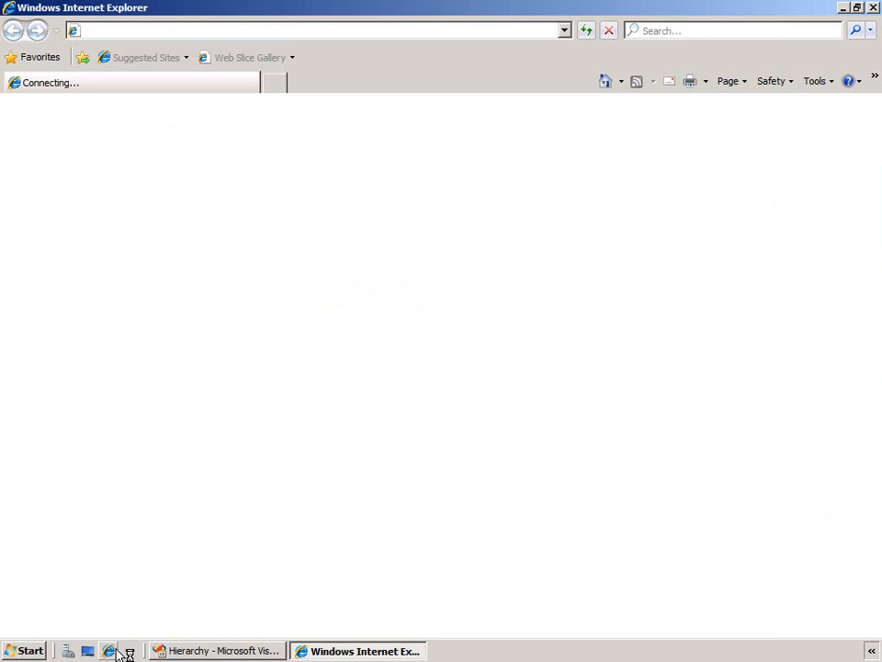
type("http://intranet.contoso.com/SitePages/Home.aspx")
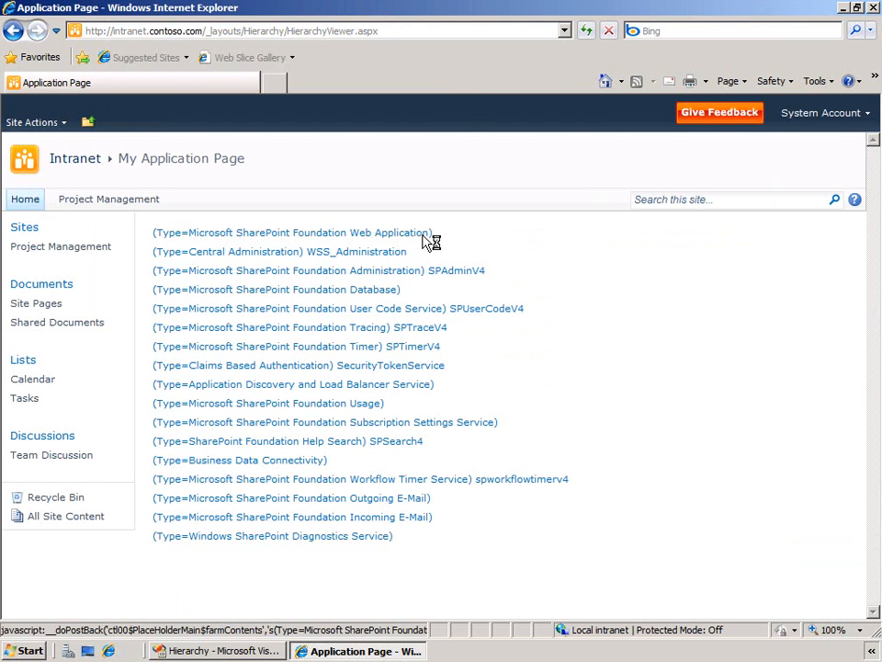
mouse_move(414, 264)
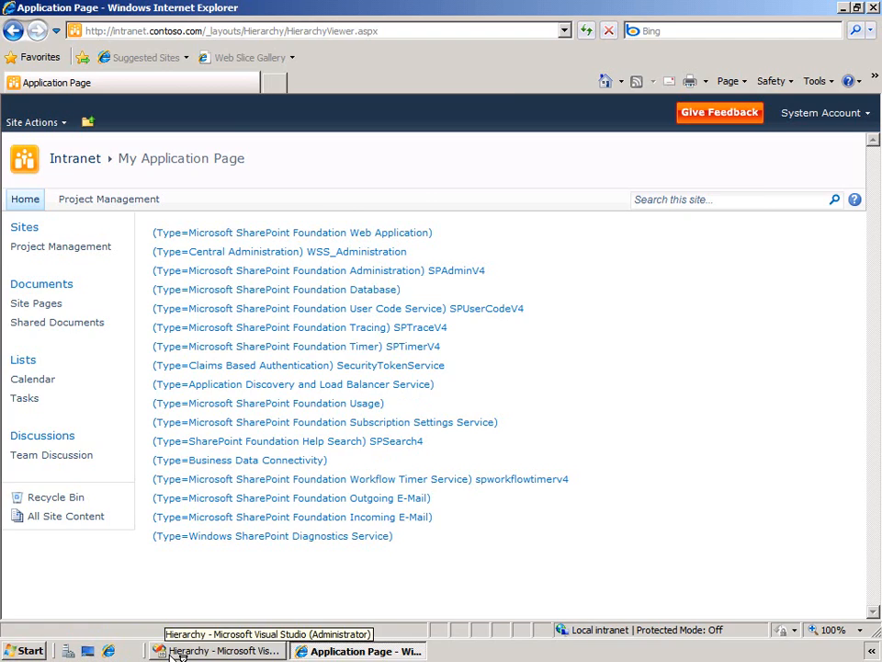
left_click(220, 651)
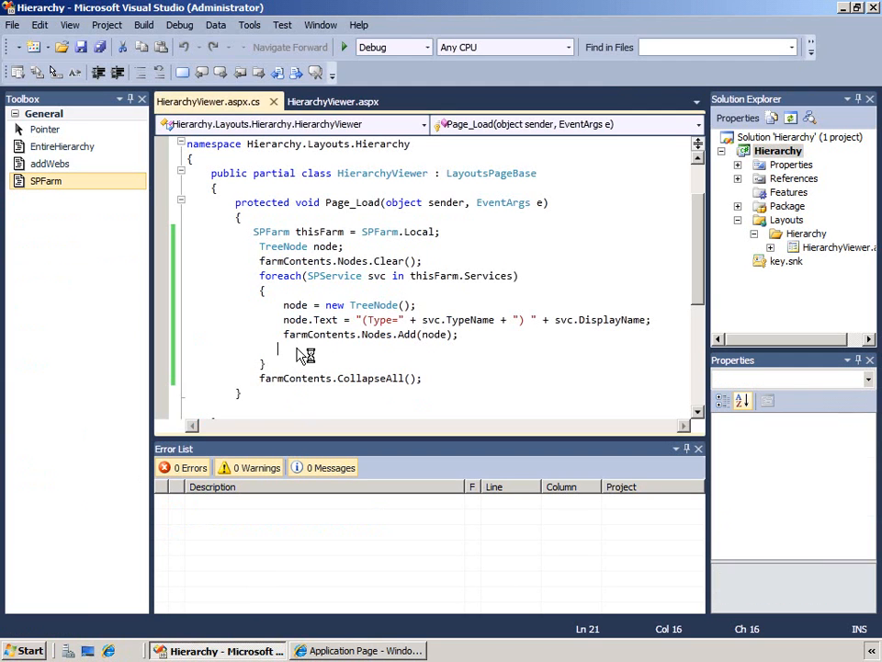